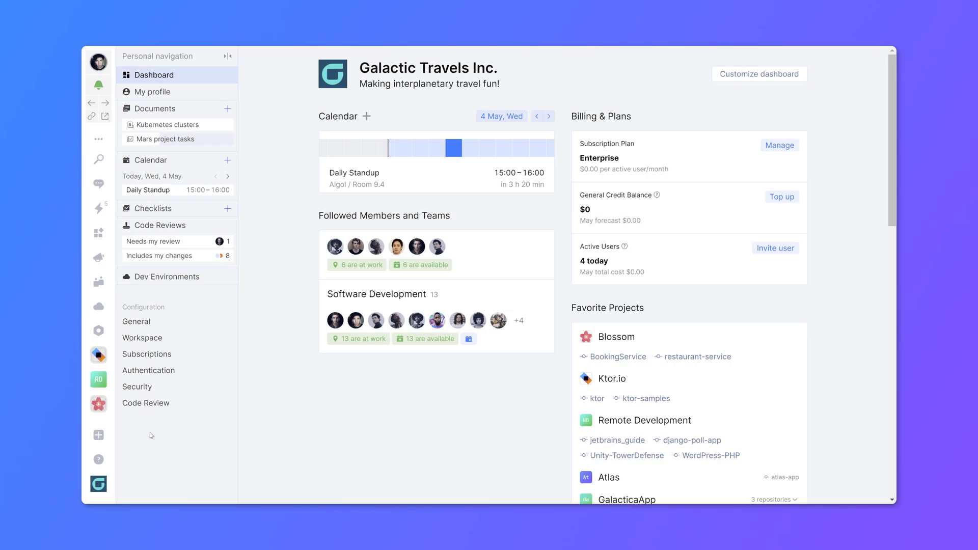
# Step: Open the Blossom project from Favorite Projects on the dashboard
pyautogui.click(97, 404)
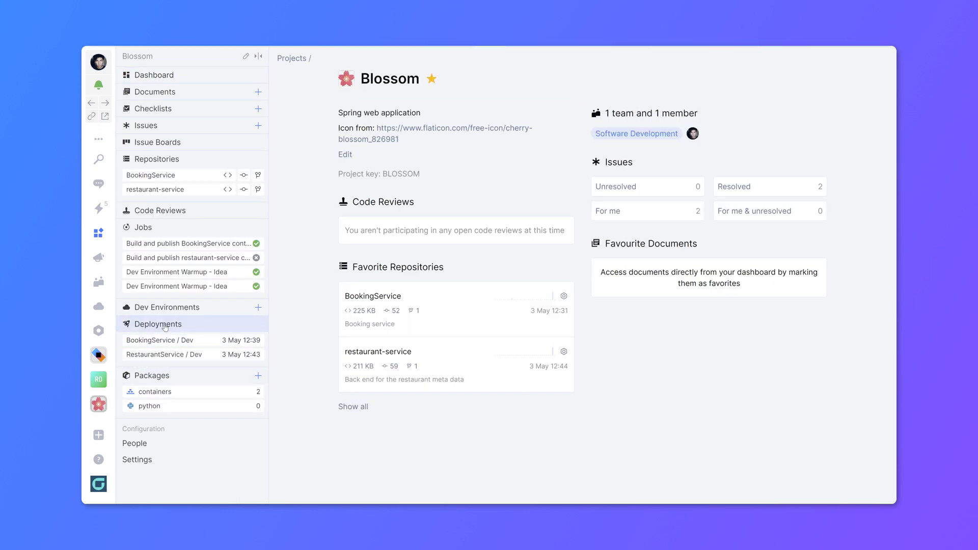
# Step: Open the Blossom project's Deployments page from the sidebar
pyautogui.click(159, 324)
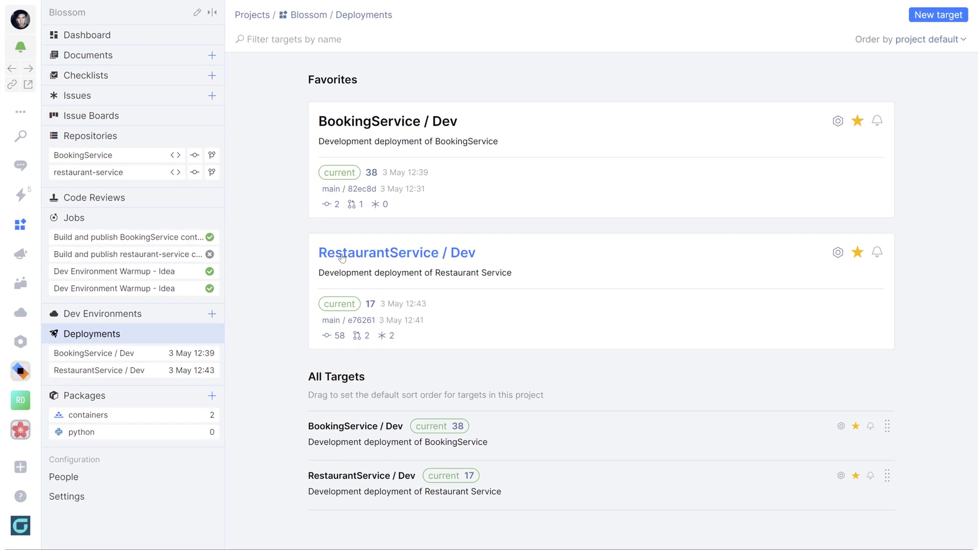
# Step: Open the RestaurantService / Dev deployment target with deployments 17, 16 and 15
pyautogui.click(396, 253)
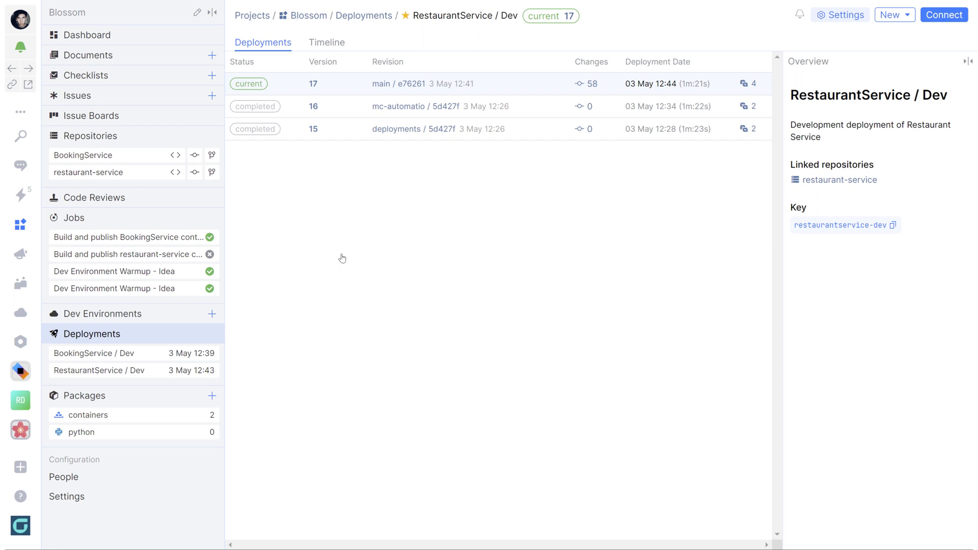
pyautogui.moveTo(336, 186)
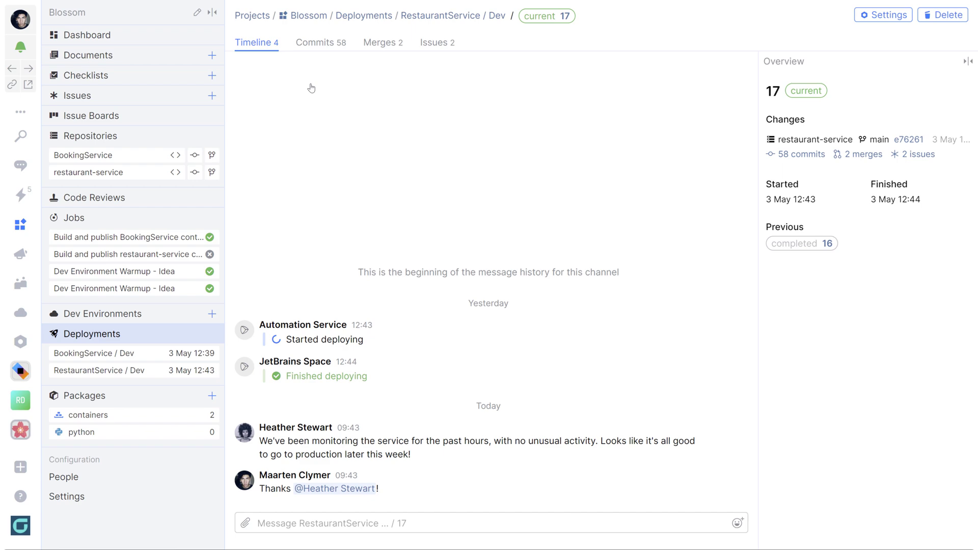
# Step: Review deployment 17's Commits, Merges and Issues, then bring up the New menu on BookingService / Dev
pyautogui.scroll(-3)
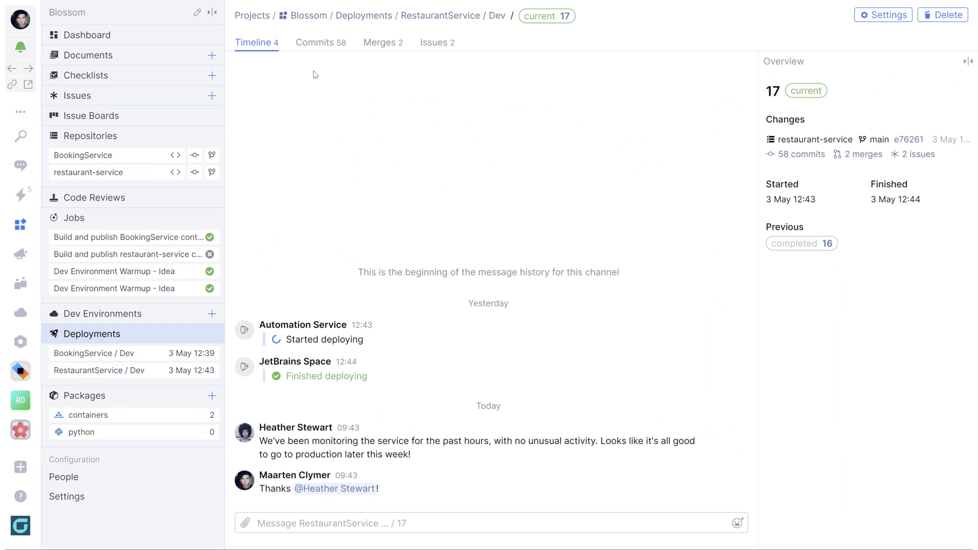
pyautogui.click(320, 42)
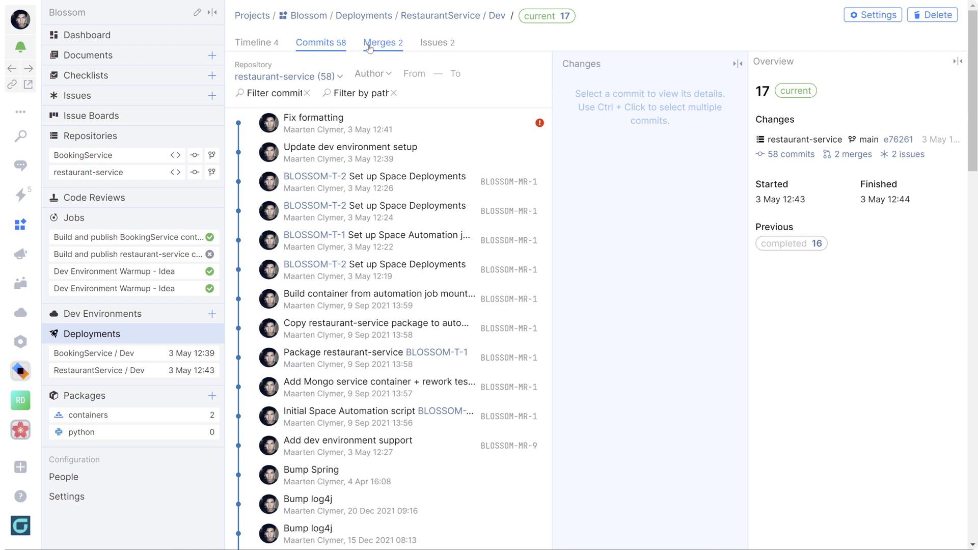
pyautogui.click(380, 42)
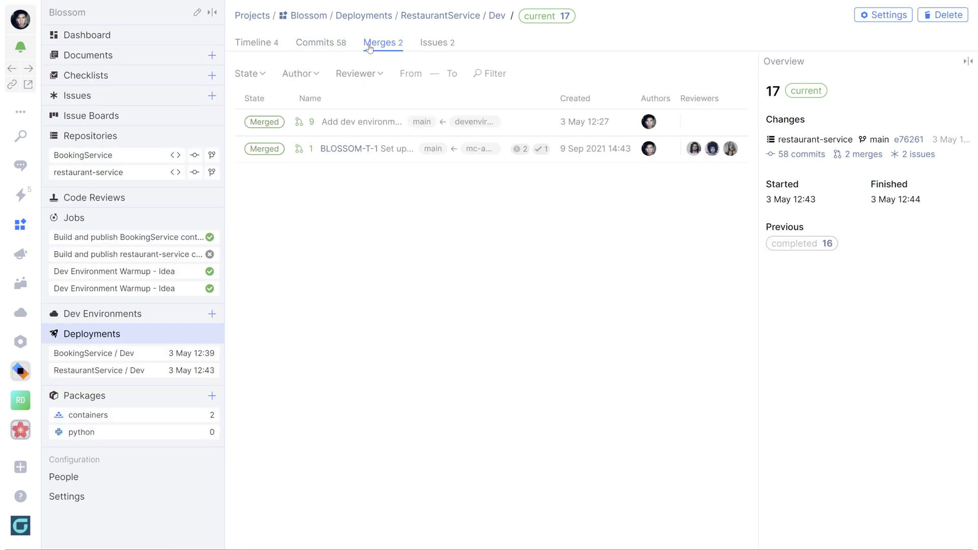
pyautogui.click(435, 43)
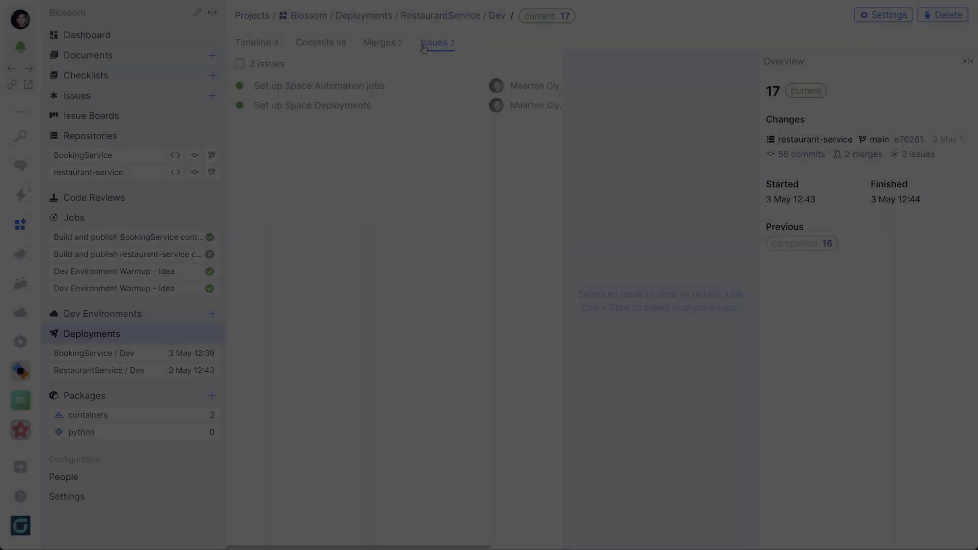
pyautogui.click(95, 353)
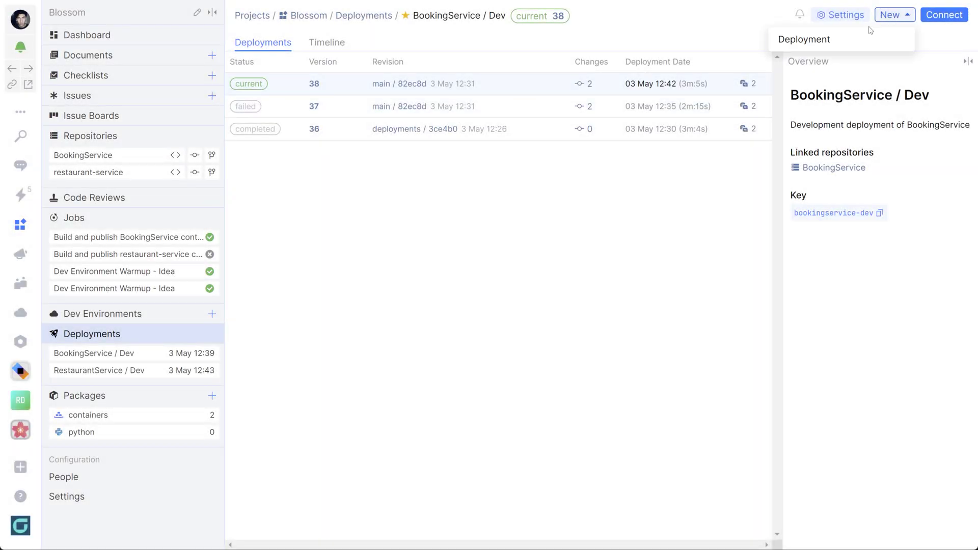
# Step: Create deployment 38.2 on BookingService / Dev, mark it current, and show Connect to Pipeline instructions
pyautogui.click(804, 40)
pyautogui.write('38.2')
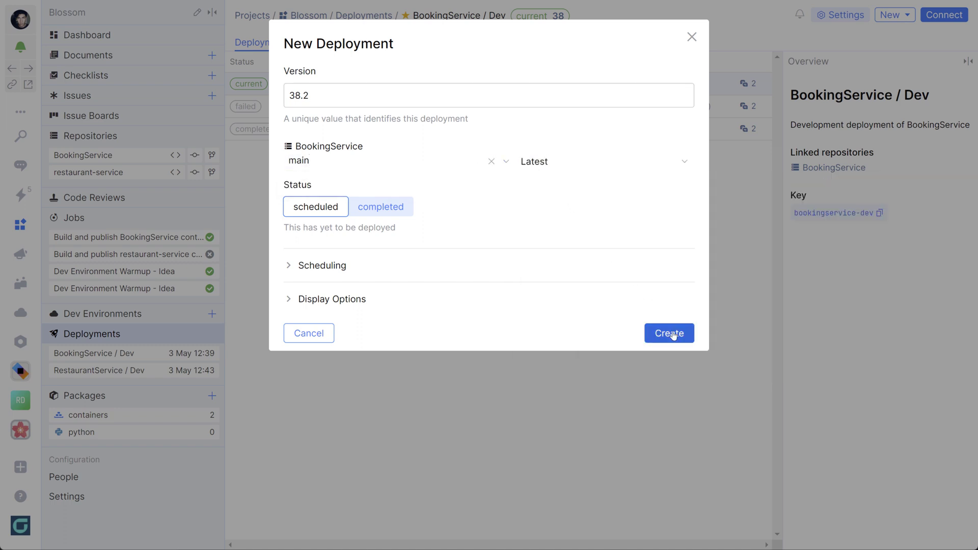
pyautogui.click(668, 333)
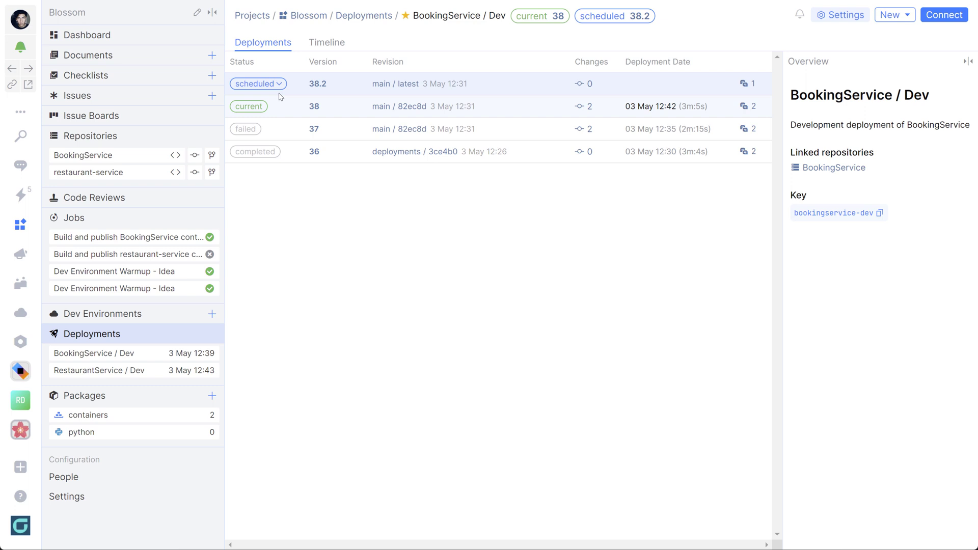
pyautogui.click(256, 83)
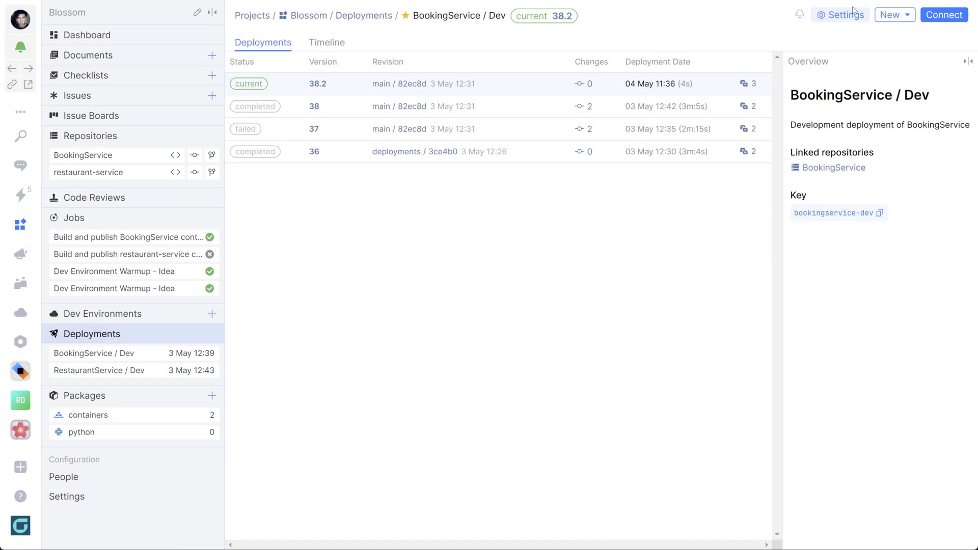
pyautogui.click(942, 14)
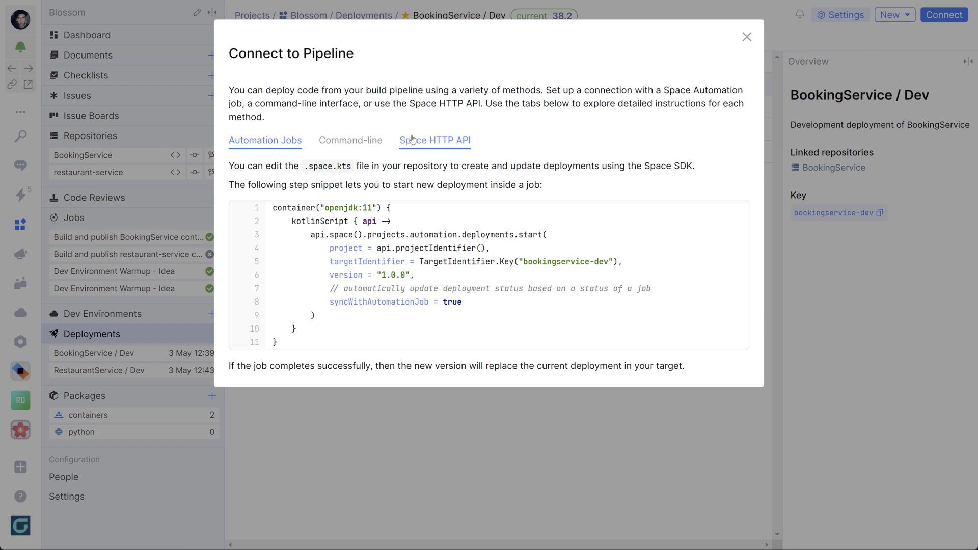
# Step: View the Command-line pipeline instructions, close the dialog and go to the Blossom Jobs page
pyautogui.click(350, 140)
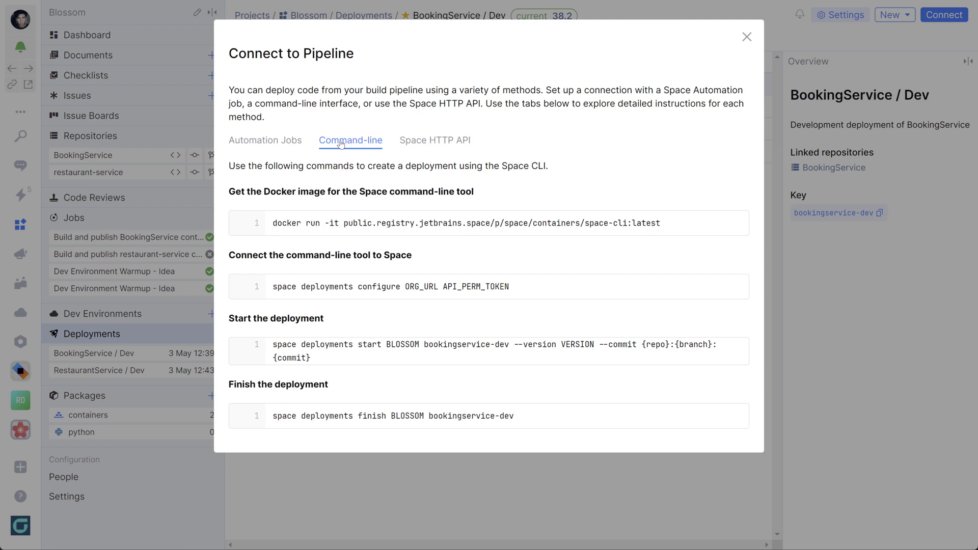
pyautogui.click(434, 140)
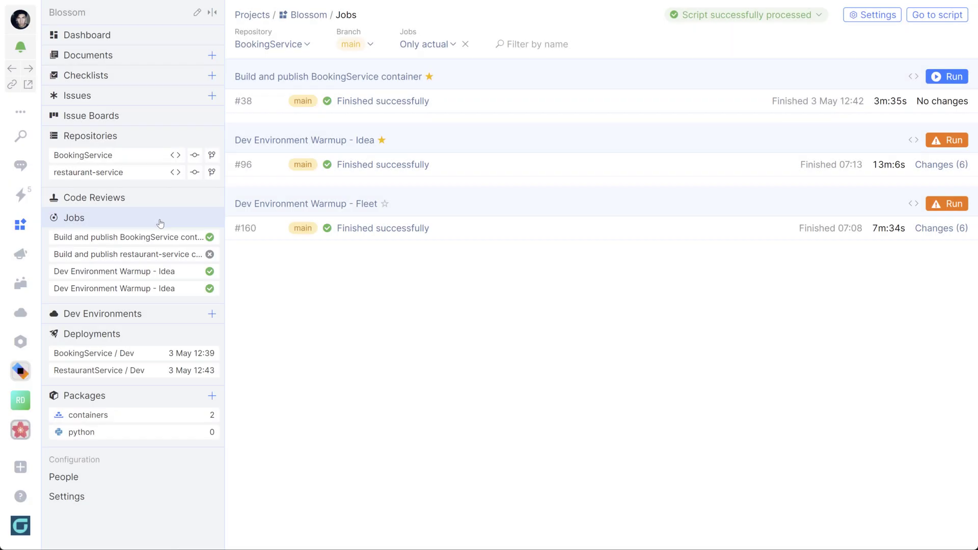
pyautogui.moveTo(944, 80)
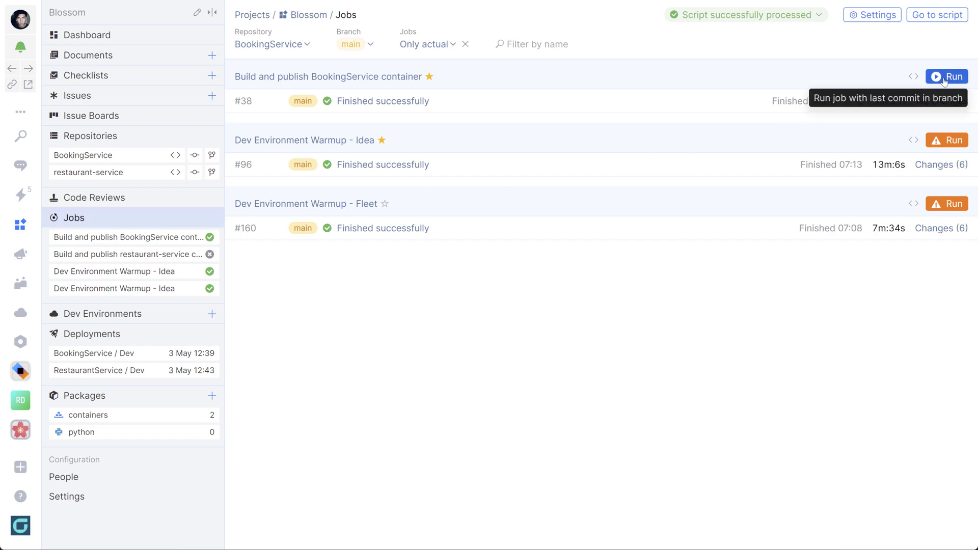